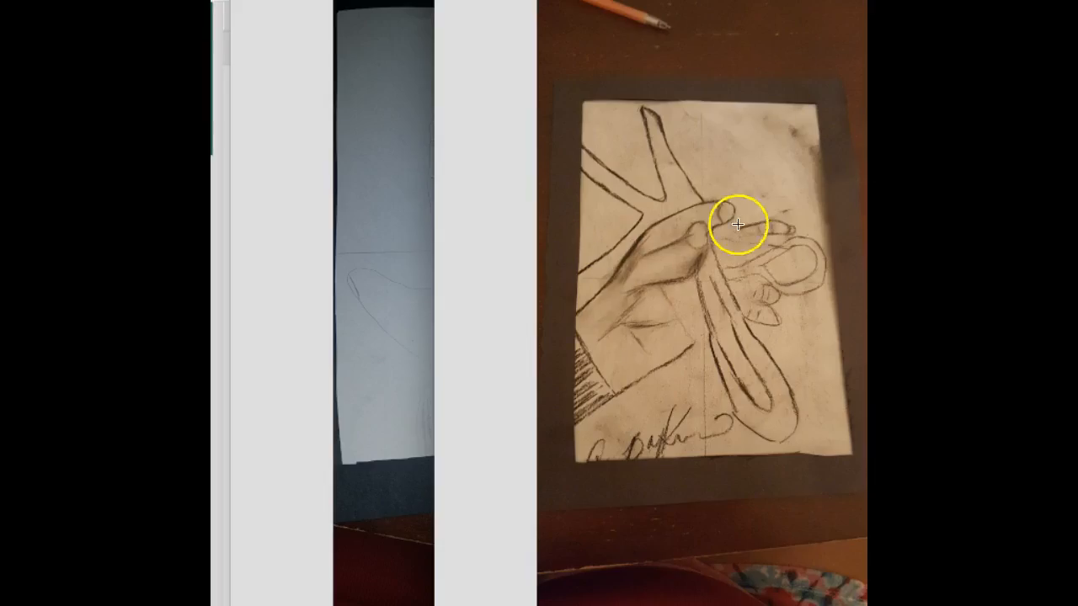
pyautogui.moveTo(637, 167)
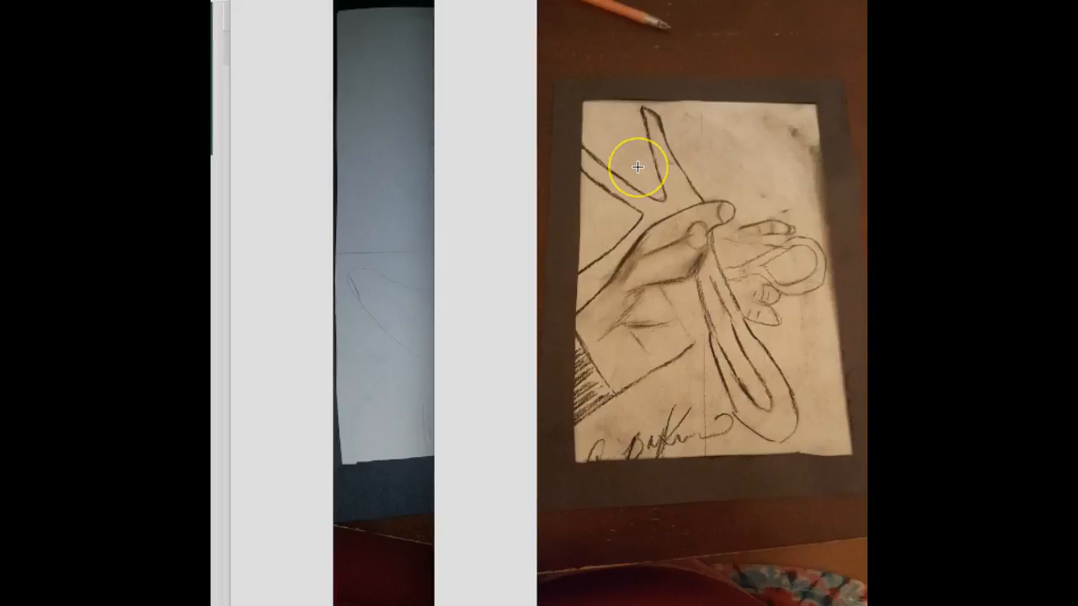